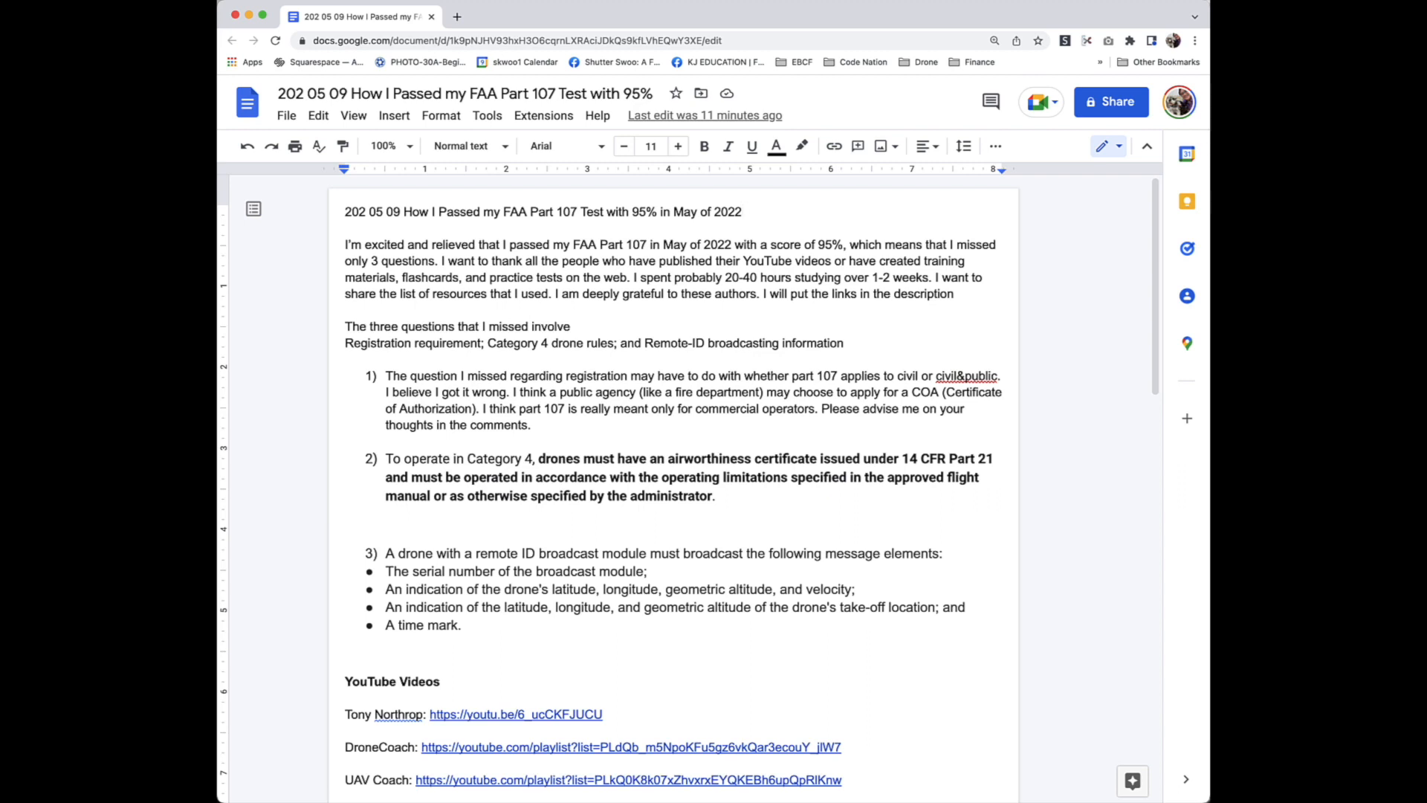
{"action": "scroll", "scroll_direction": "down", "scroll_amount": 3}
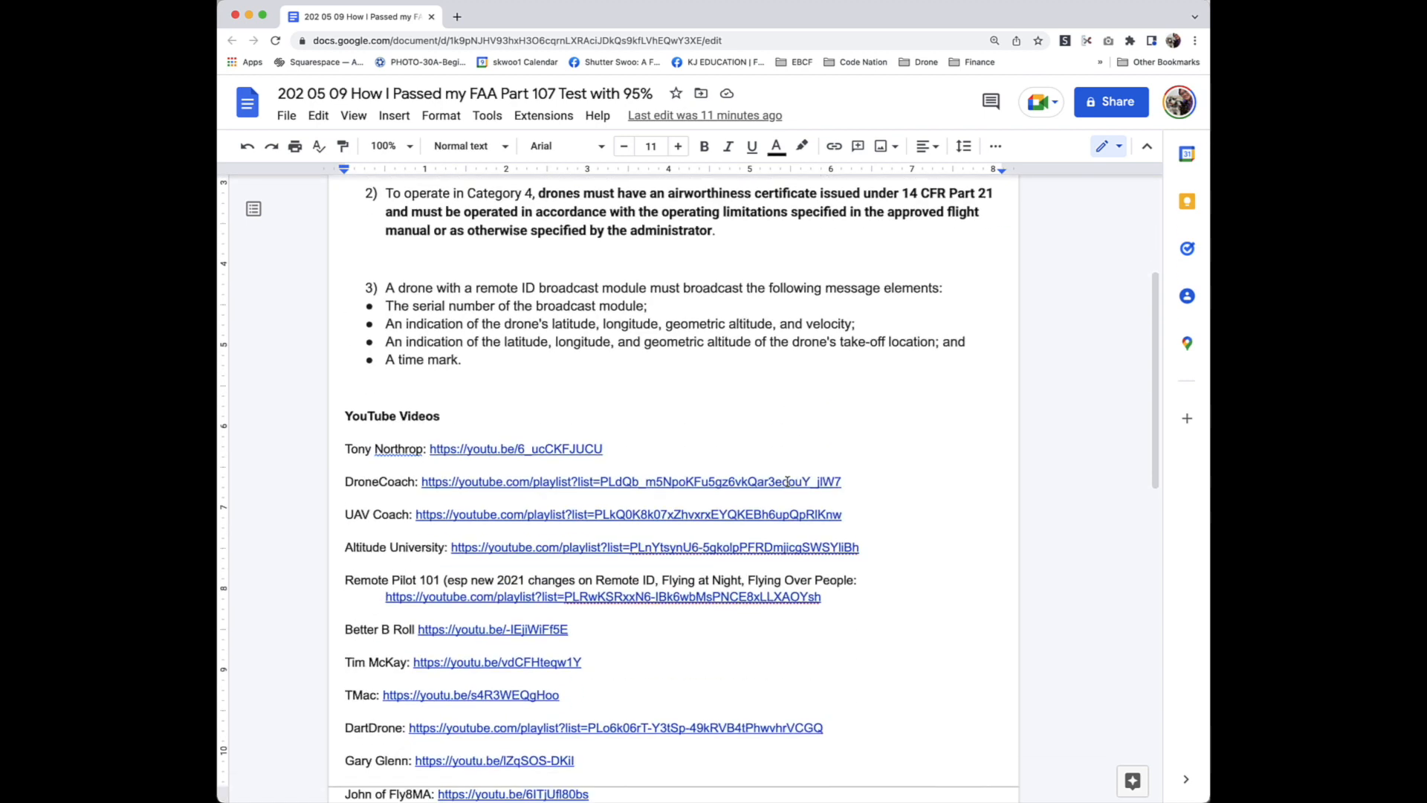
{"action": "scroll", "scroll_direction": "down", "scroll_amount": 3}
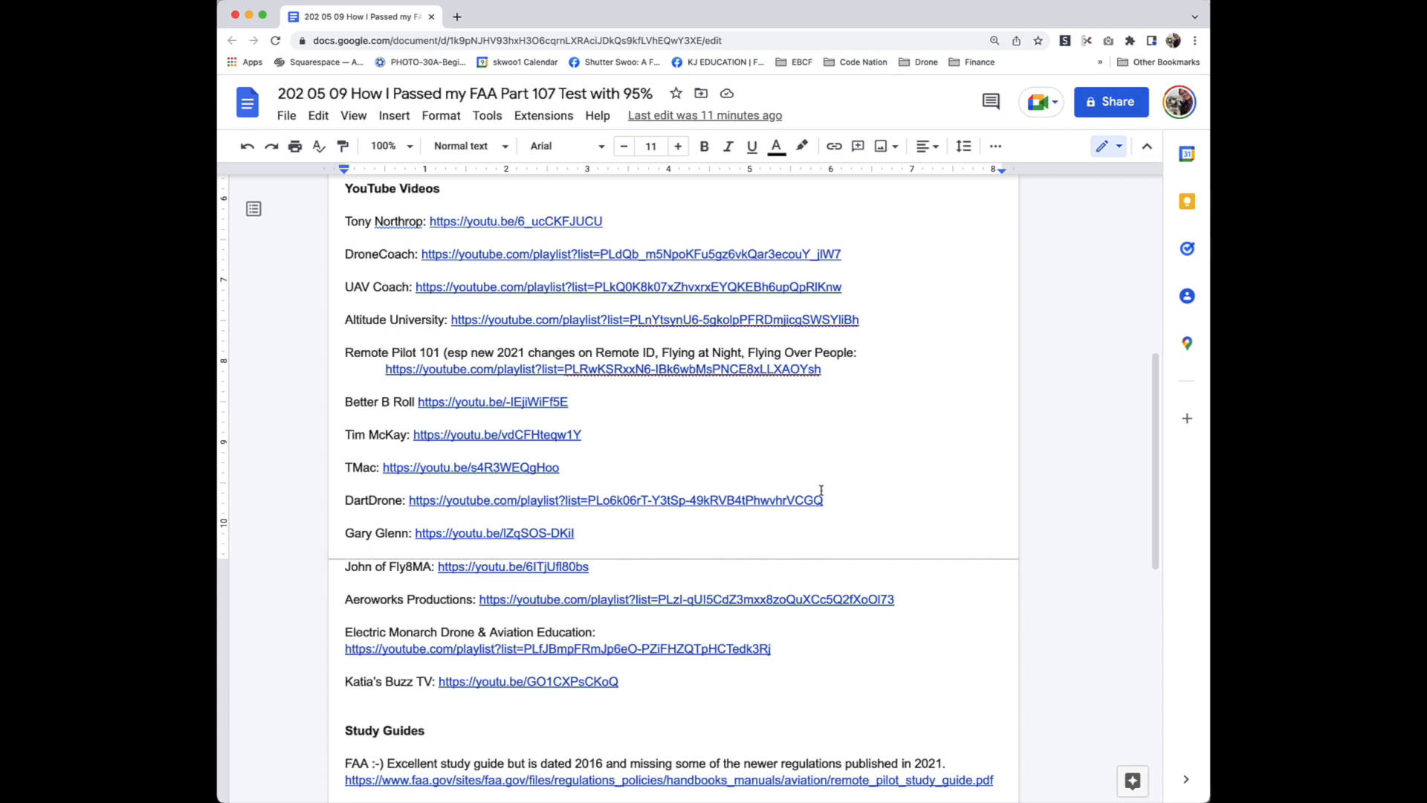
{"action": "scroll", "scroll_direction": "down", "scroll_amount": 3}
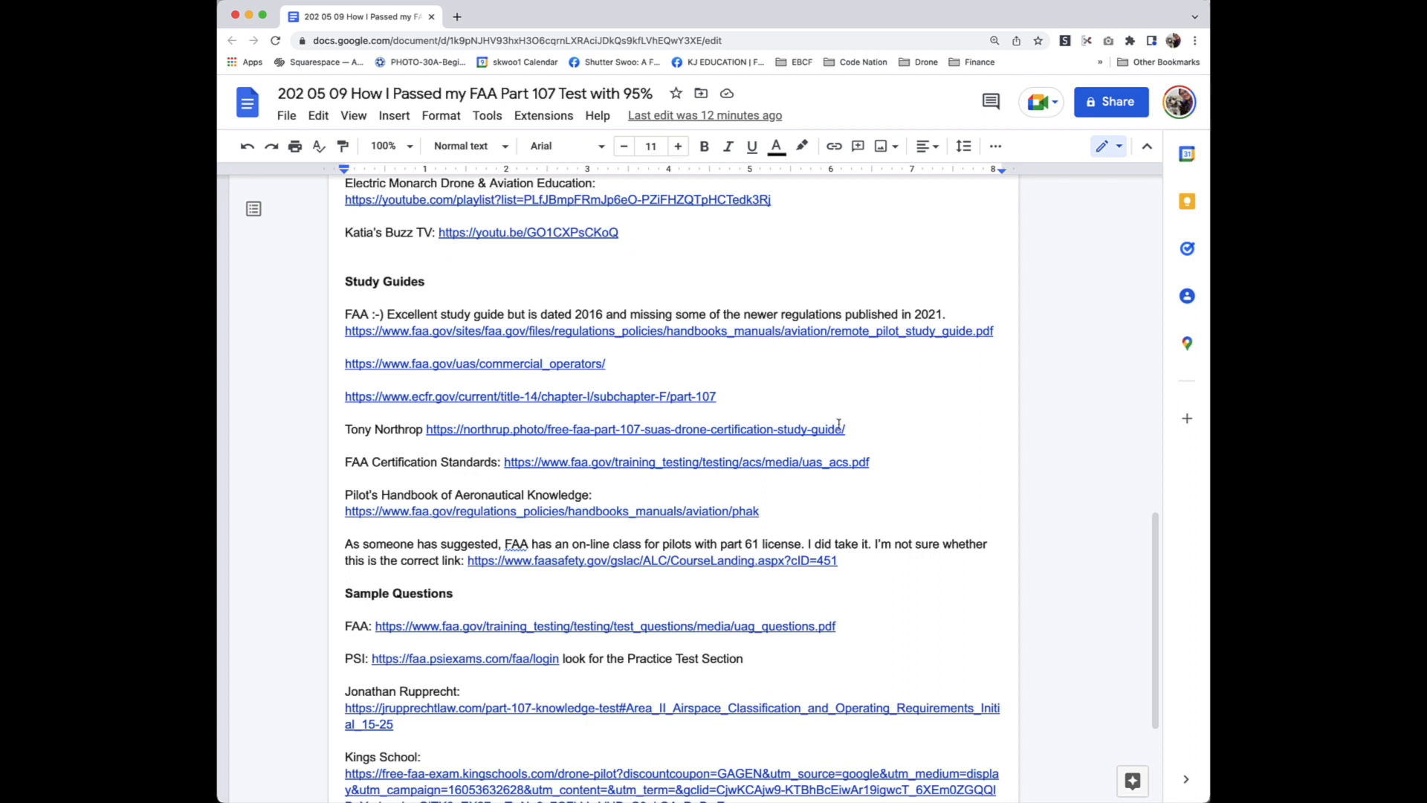
{"action": "scroll", "scroll_direction": "down", "scroll_amount": 3}
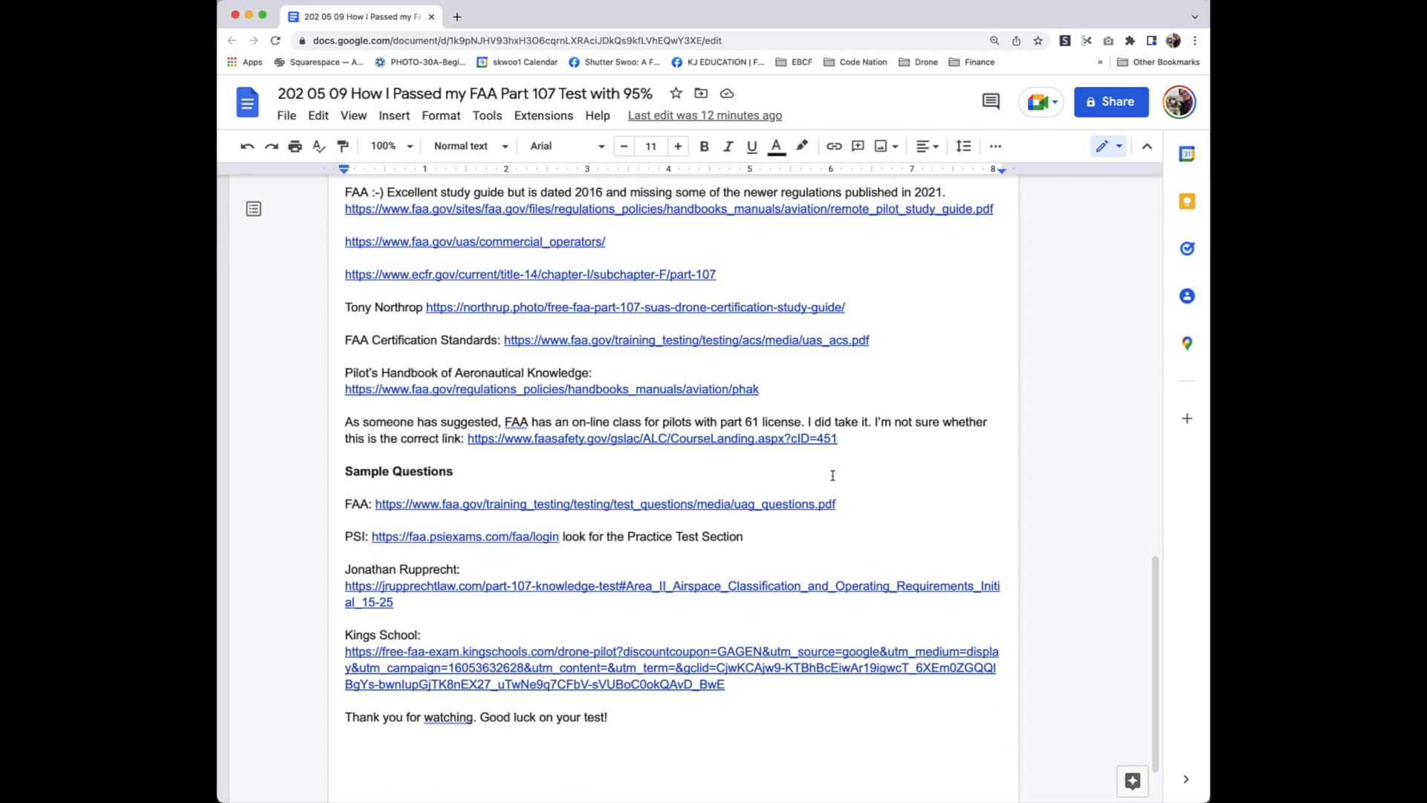